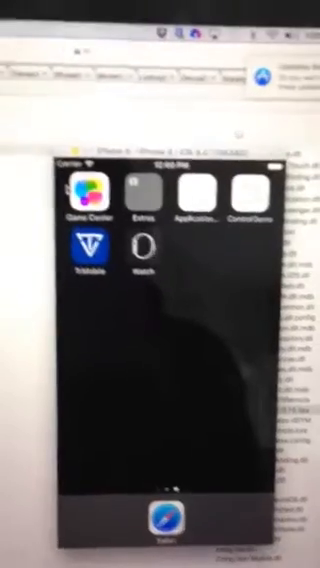
# - Launch ControlDemo from the iPhone 6 home screen to show the Welcome screen, version 1.0.00
pyautogui.click(245, 188)
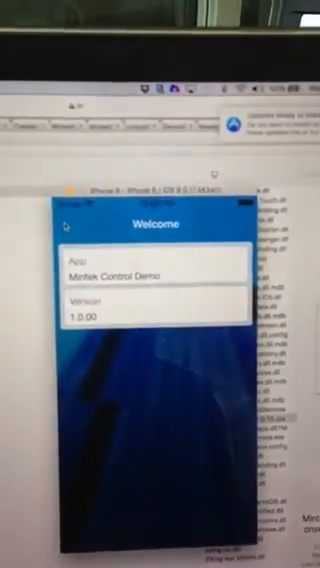